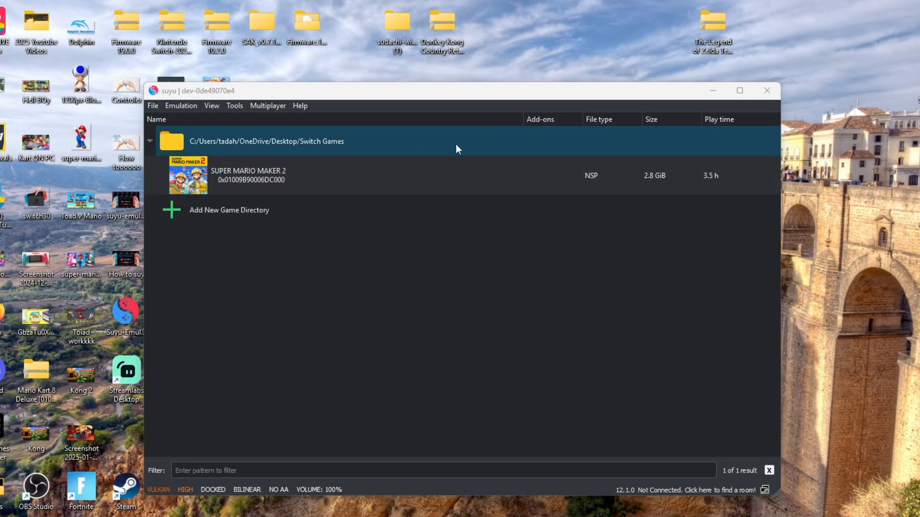
pyautogui.moveTo(515, 151)
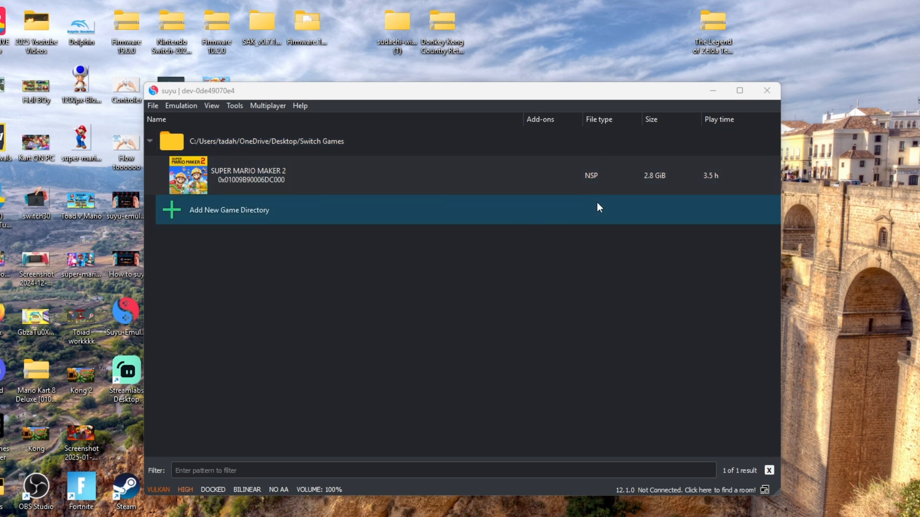
pyautogui.moveTo(509, 294)
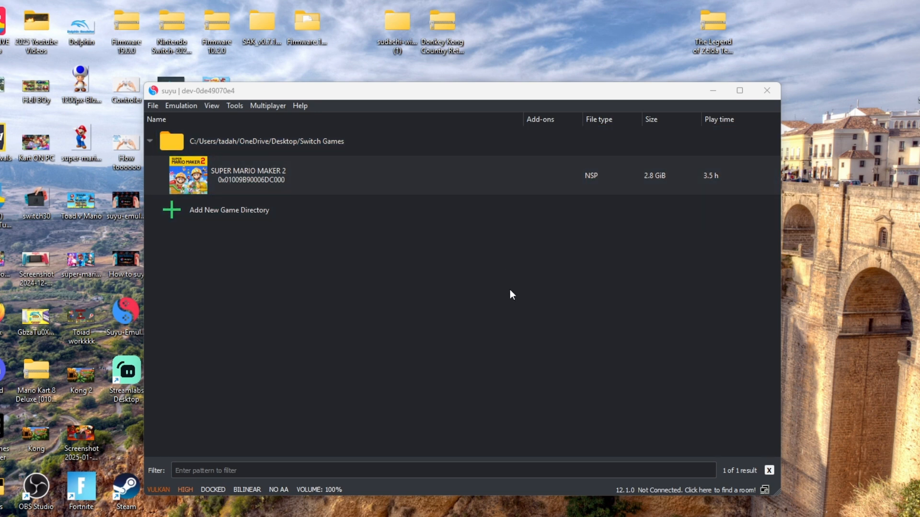
pyautogui.moveTo(464, 315)
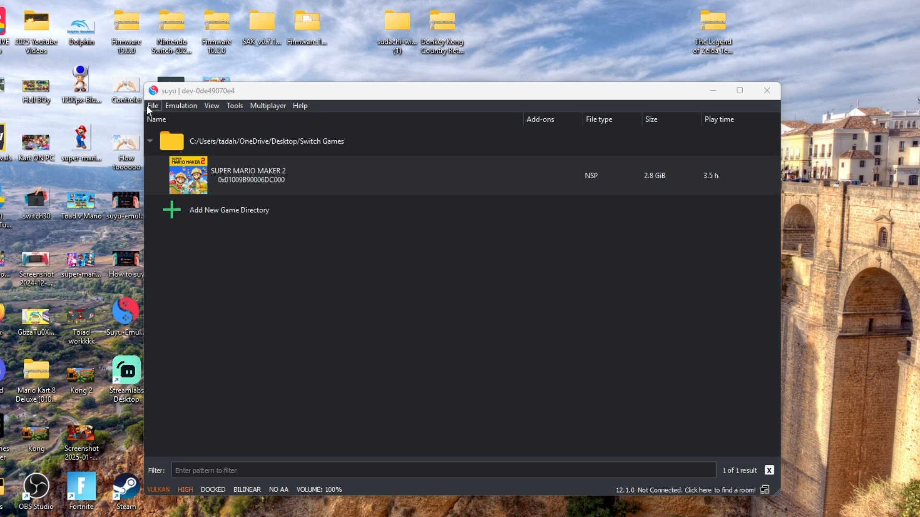
# - Reveal the File menu's load and install commands over the game list
pyautogui.click(153, 105)
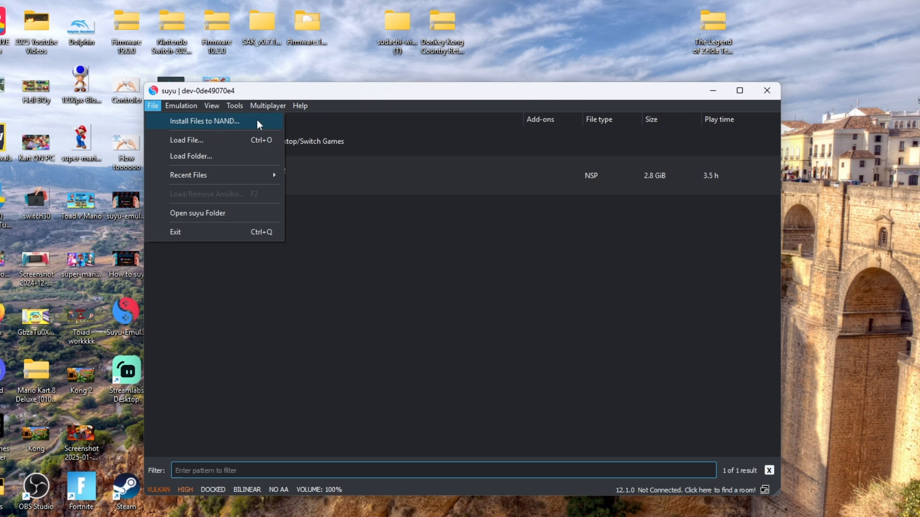
pyautogui.moveTo(249, 127)
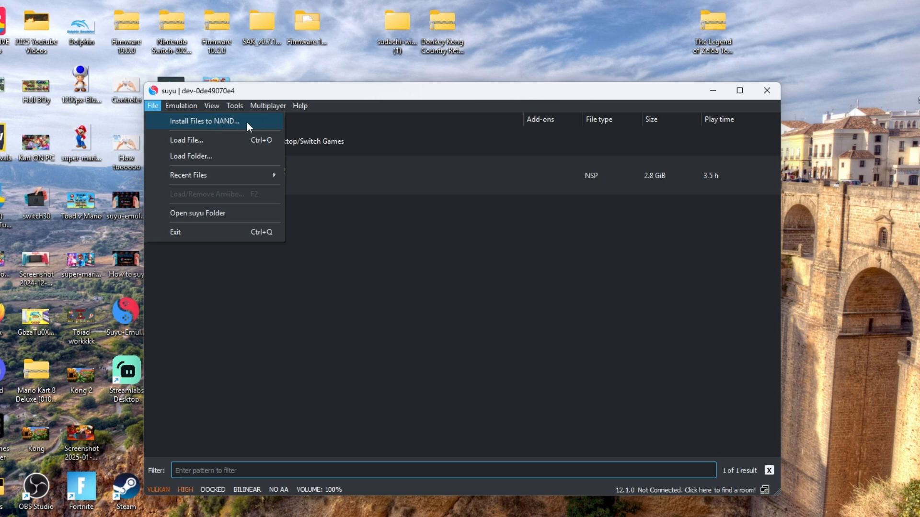
# - Install the Super Mario Maker 2 update NSP to NAND so the game lists Update (3.0.3)
pyautogui.click(204, 121)
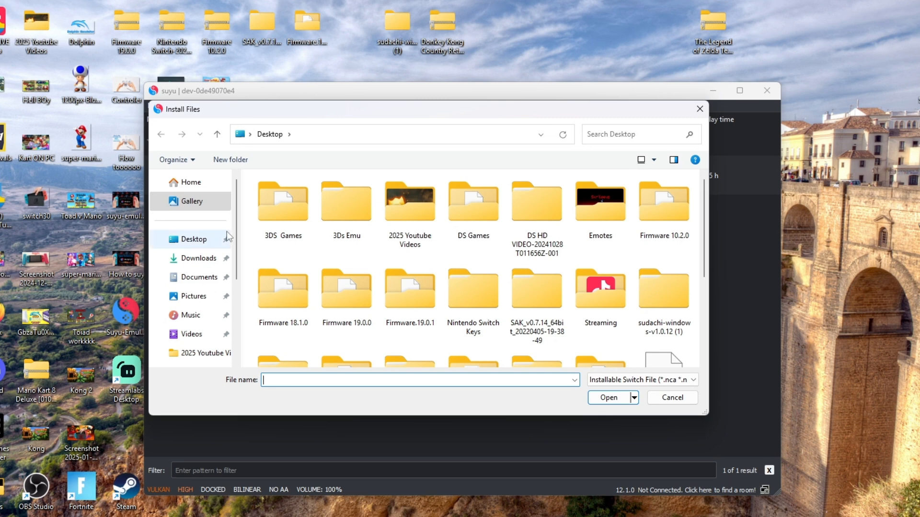
pyautogui.moveTo(202, 258)
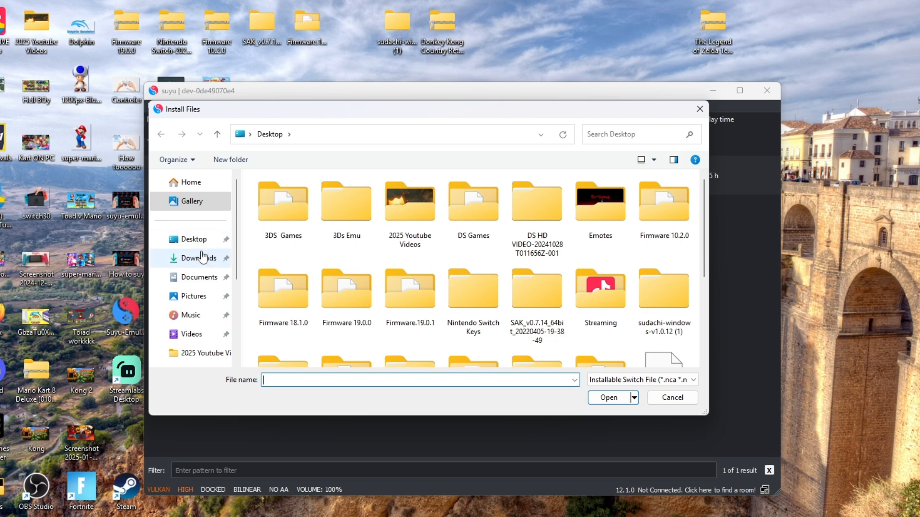
pyautogui.moveTo(194, 239)
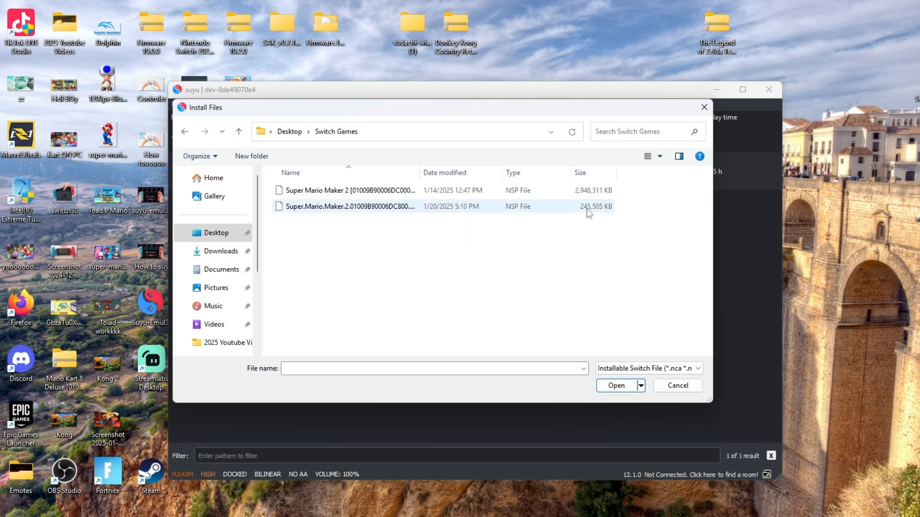
pyautogui.moveTo(574, 209)
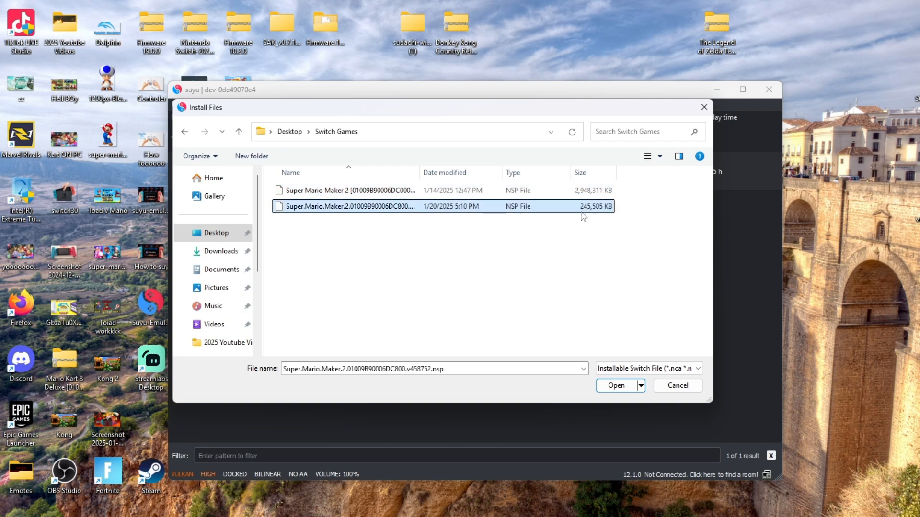
pyautogui.click(615, 386)
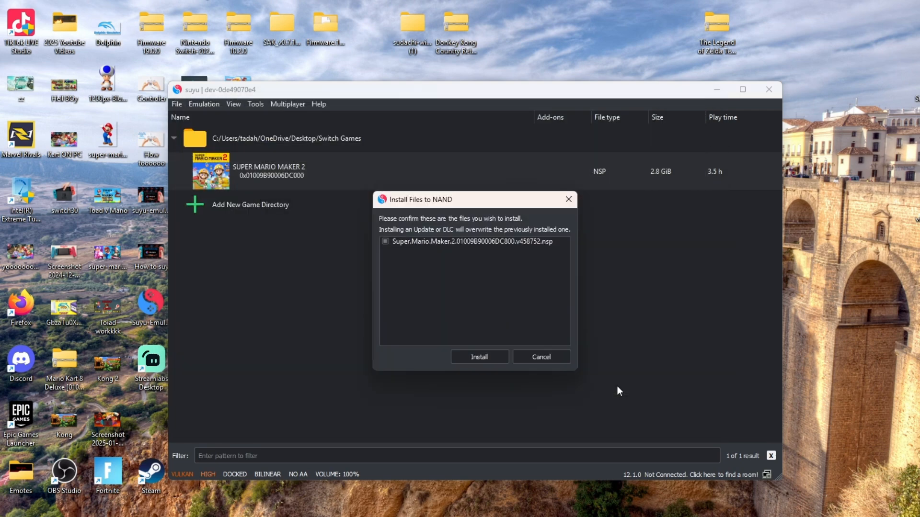
pyautogui.moveTo(451, 352)
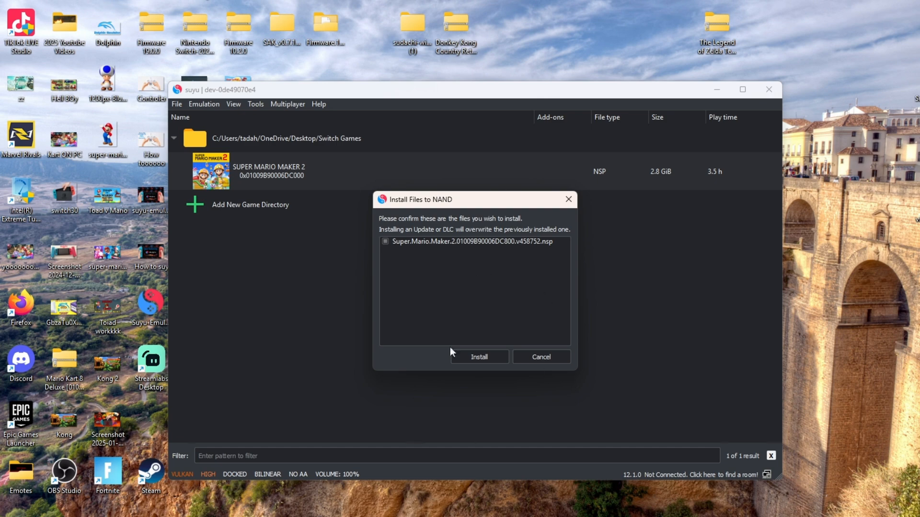
pyautogui.click(479, 356)
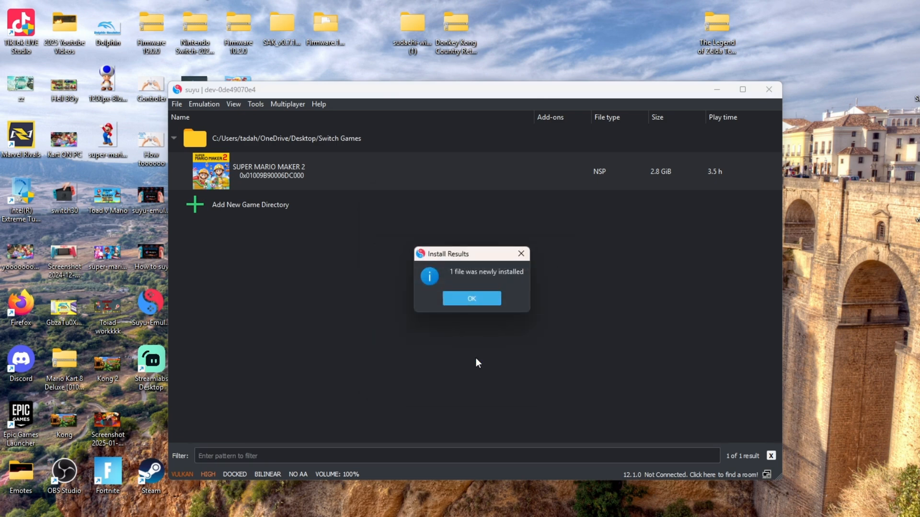
pyautogui.click(471, 298)
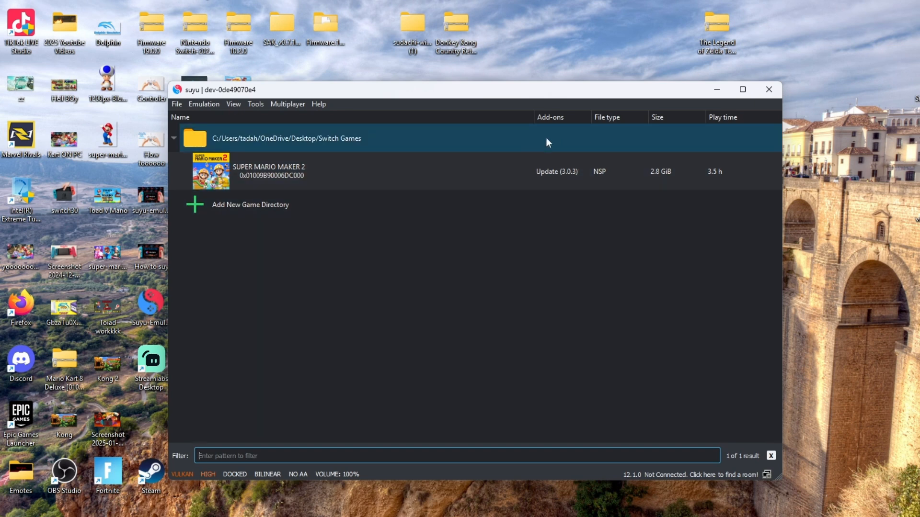
pyautogui.click(458, 172)
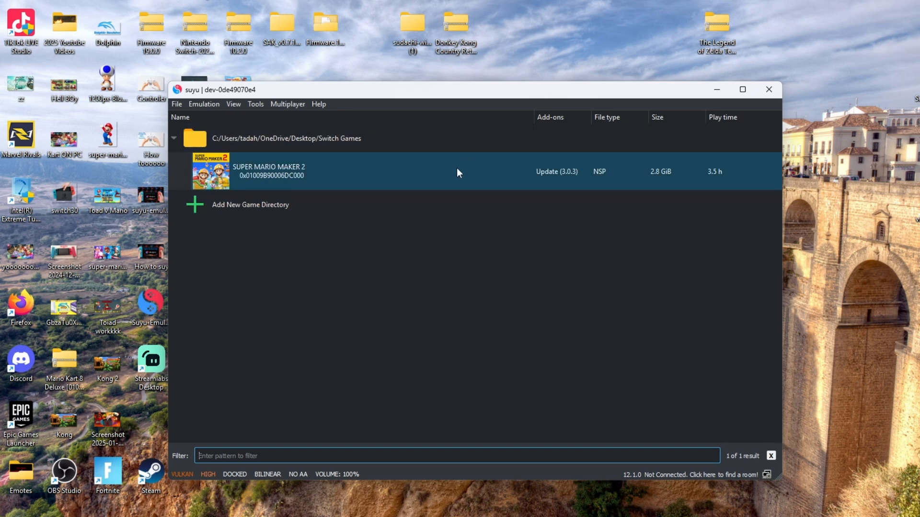